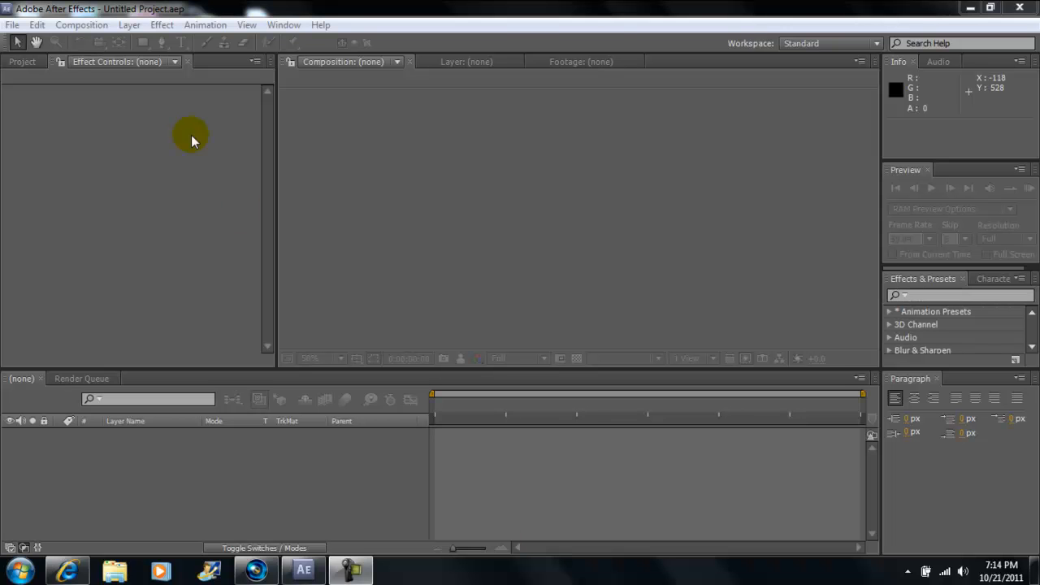
# Step: Import the left4deadclip video file from the Desktop into the project
pyautogui.click(13, 25)
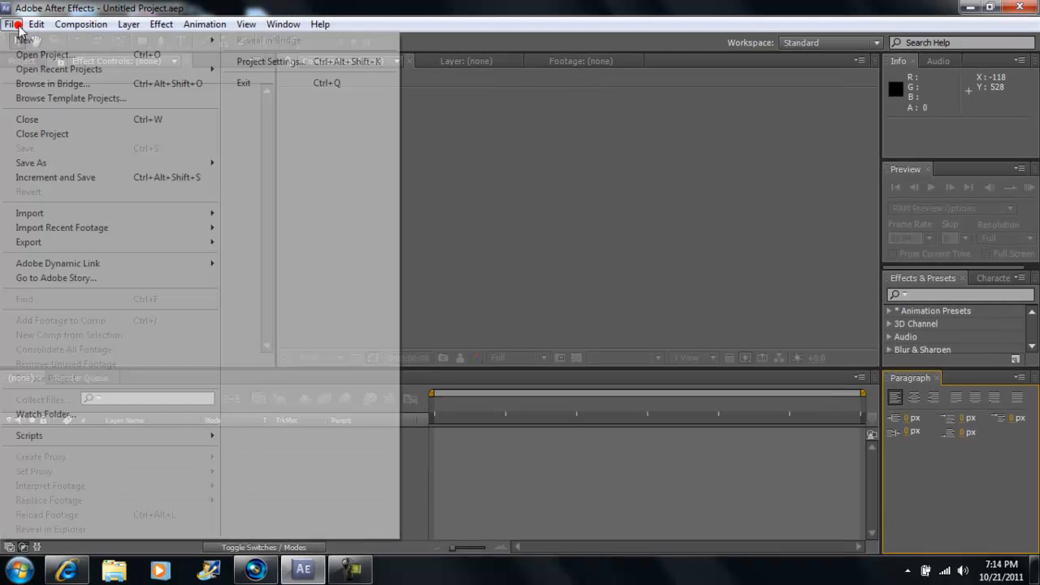
pyautogui.moveTo(30, 162)
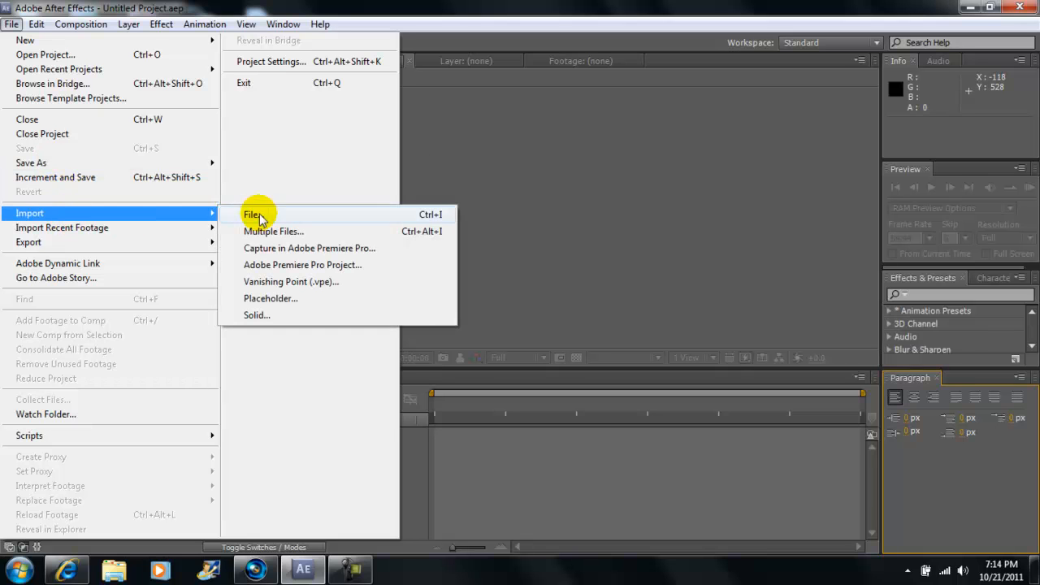
pyautogui.click(253, 215)
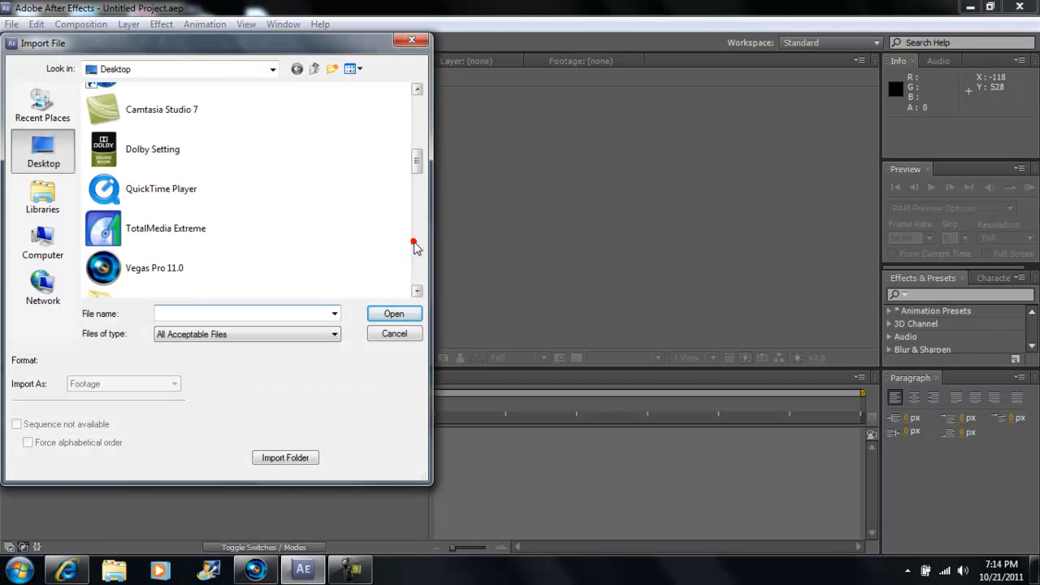
pyautogui.scroll(-3)
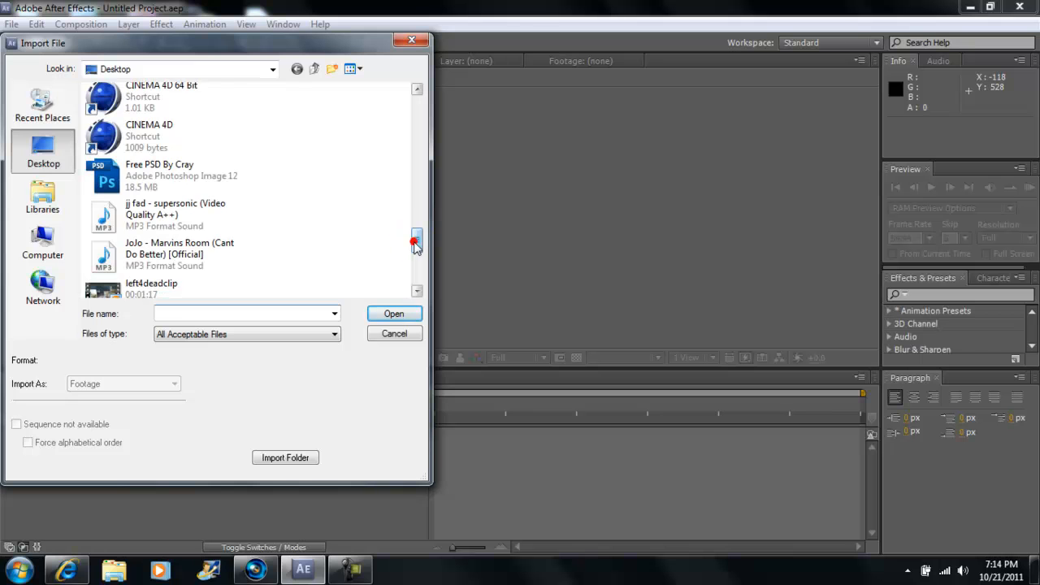
pyautogui.click(151, 278)
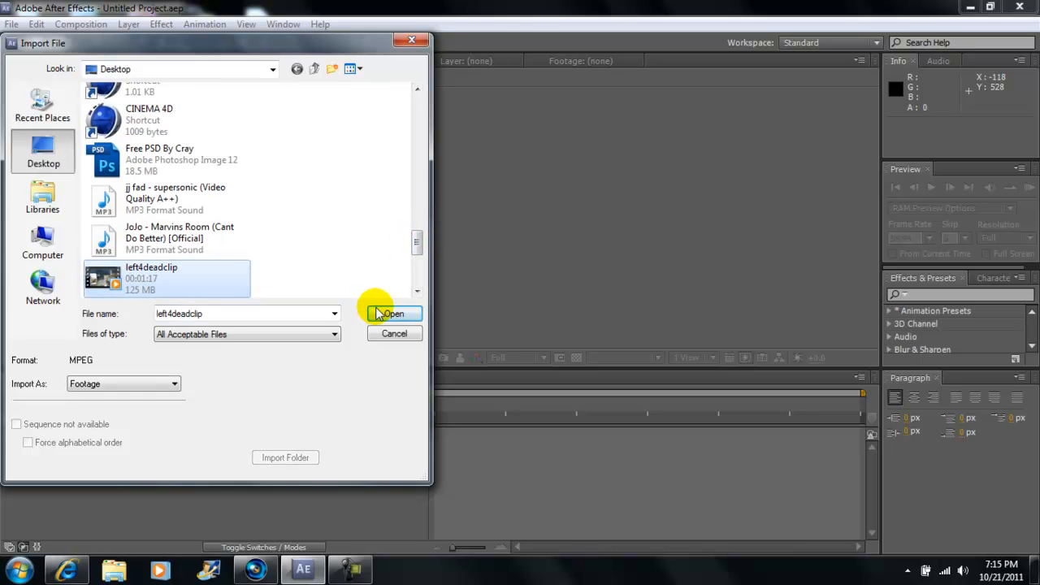
pyautogui.click(393, 313)
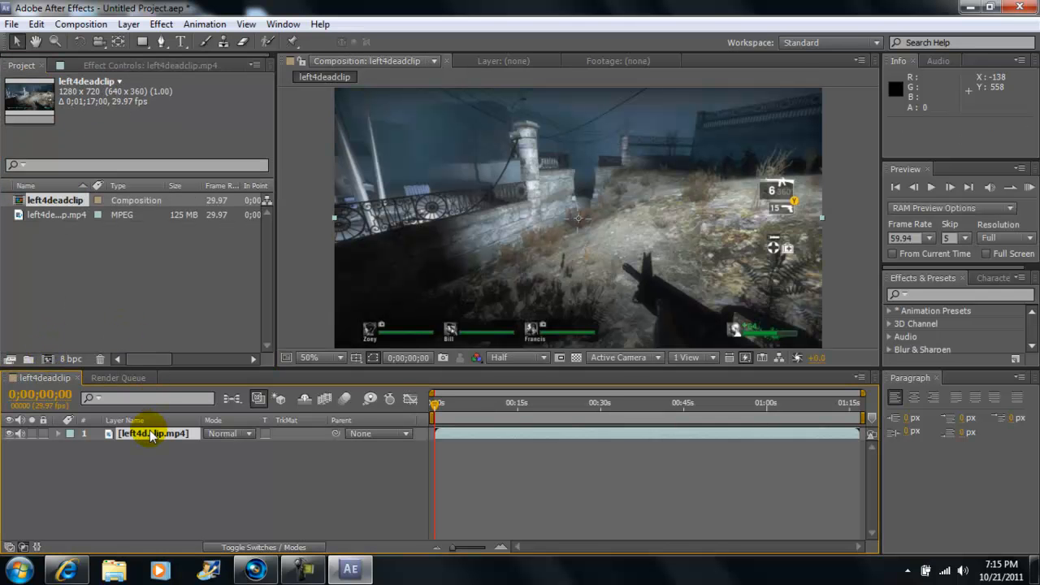
pyautogui.moveTo(853, 425)
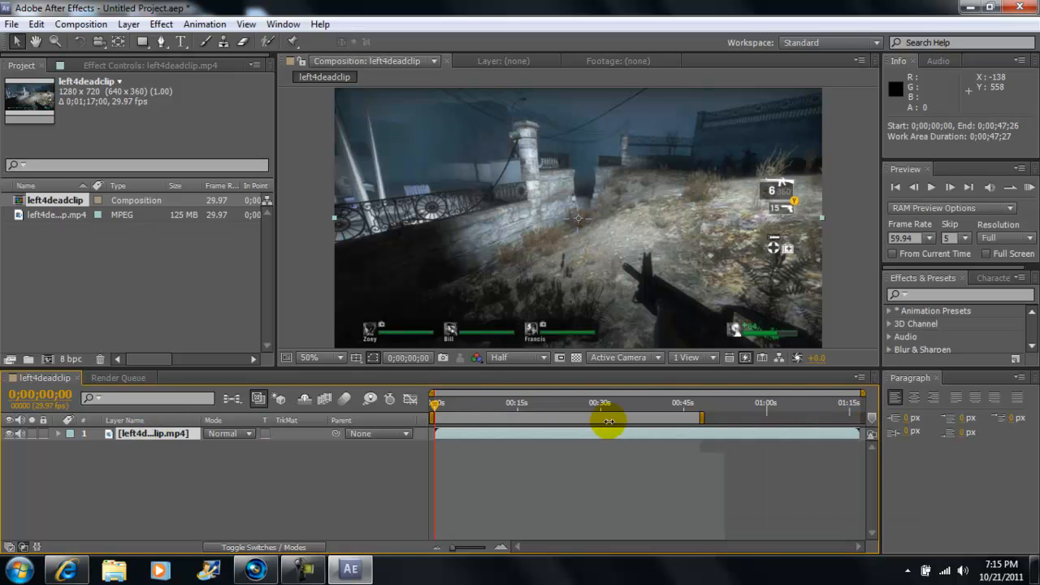
# Step: Shorten the work area to a few seconds and trim the comp to it
pyautogui.moveTo(697, 416); pyautogui.dragTo(474, 416)
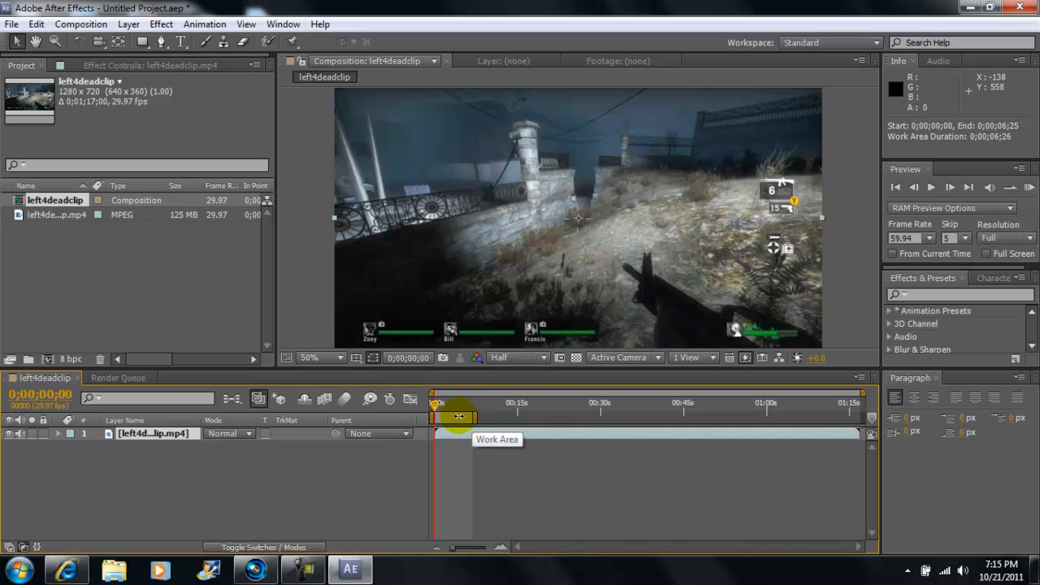
pyautogui.rightClick(454, 416)
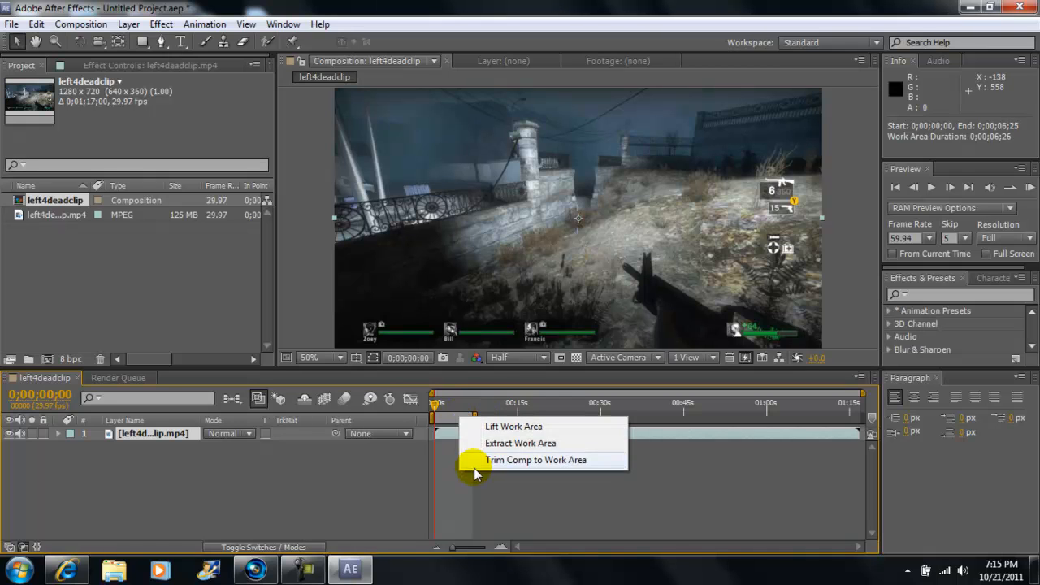
pyautogui.click(536, 460)
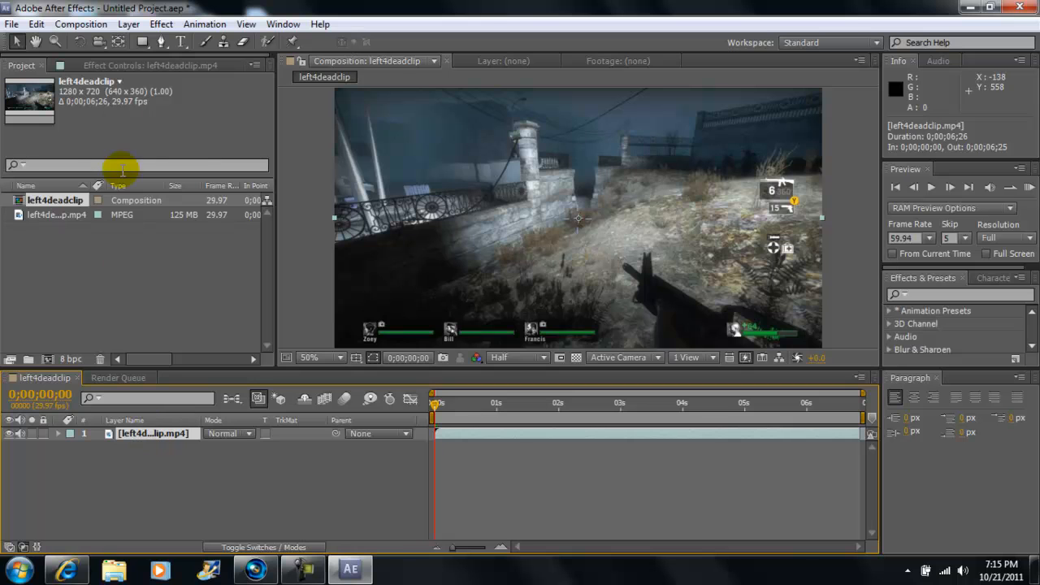
# Step: Add a new adjustment layer above the clip and apply Magic Bullet Looks to it
pyautogui.click(128, 24)
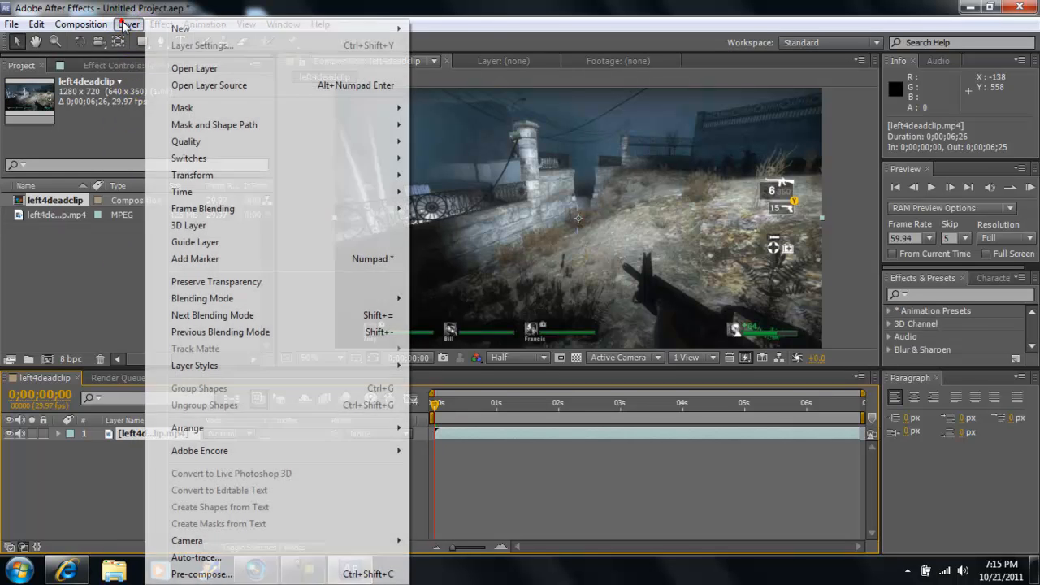
pyautogui.moveTo(180, 29)
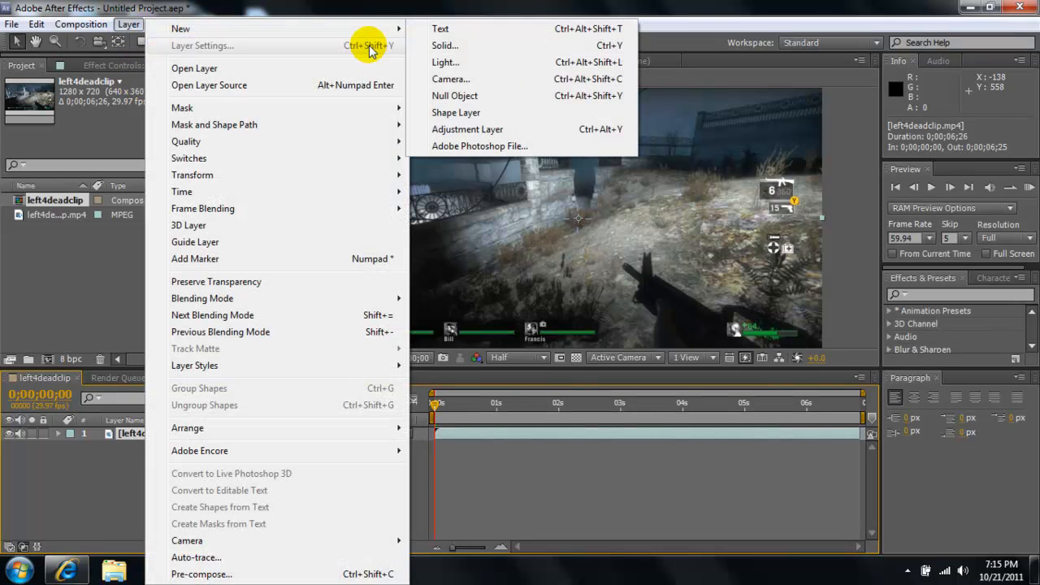
pyautogui.click(467, 130)
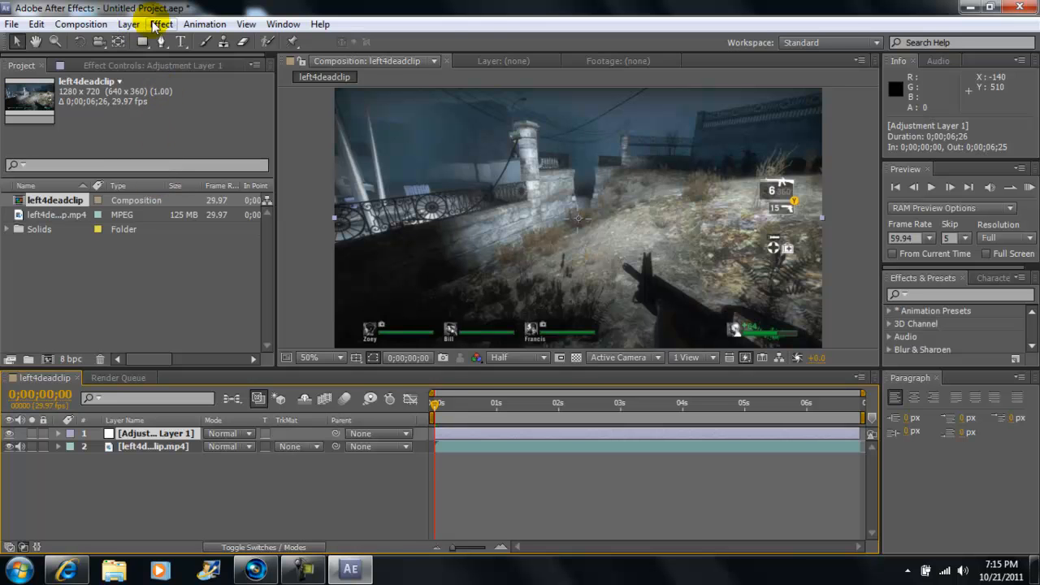
pyautogui.click(160, 24)
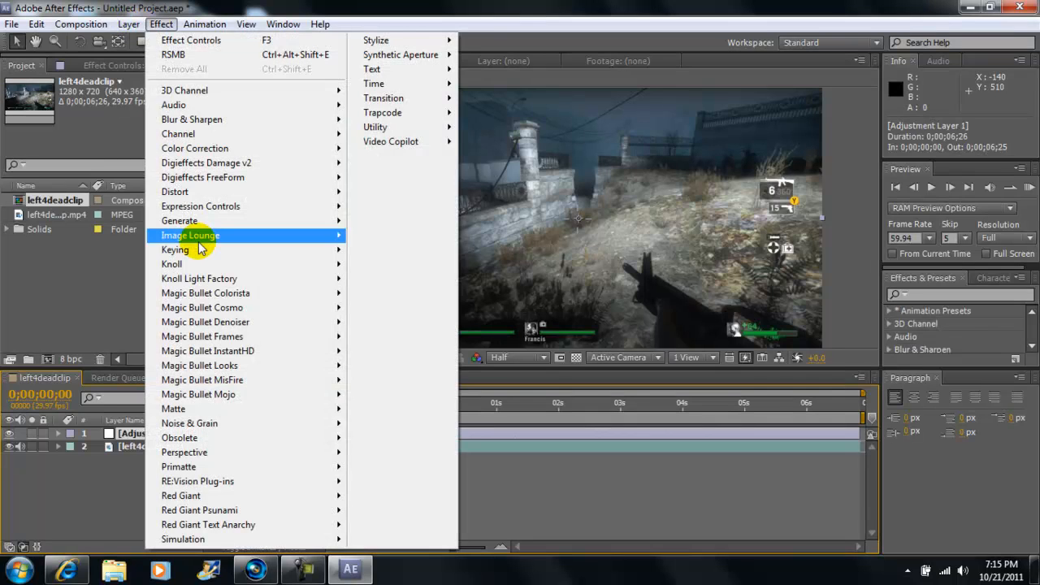
pyautogui.moveTo(199, 363)
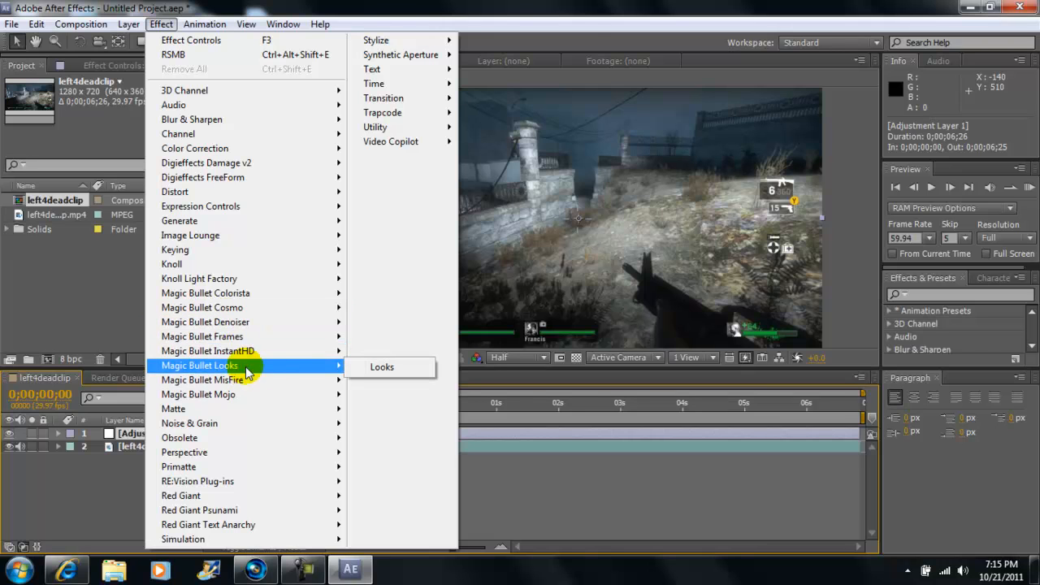
pyautogui.click(380, 367)
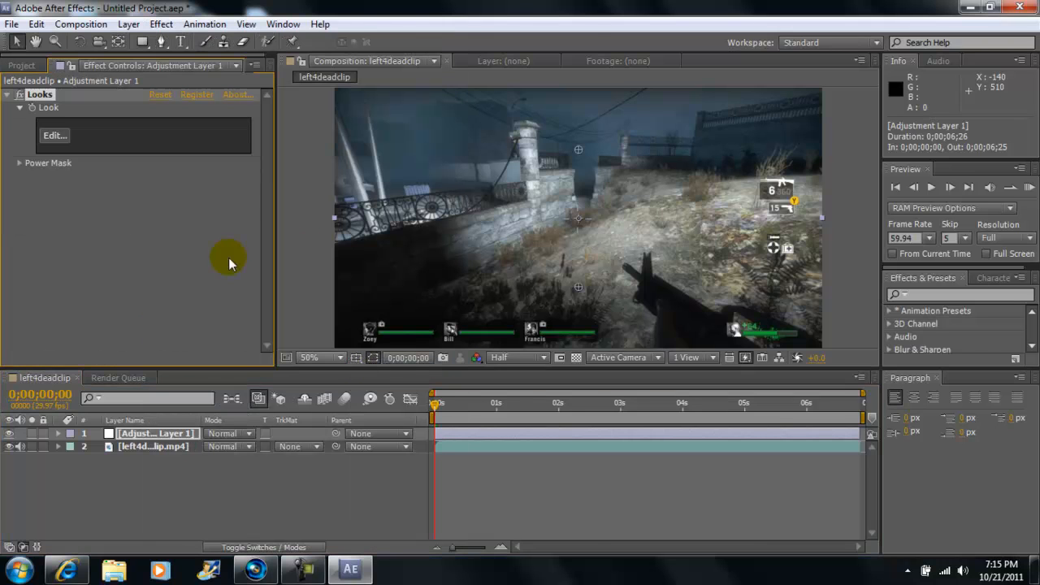
# Step: Pick the Blockbuster preset in the Looks editor and accept the grade
pyautogui.click(55, 135)
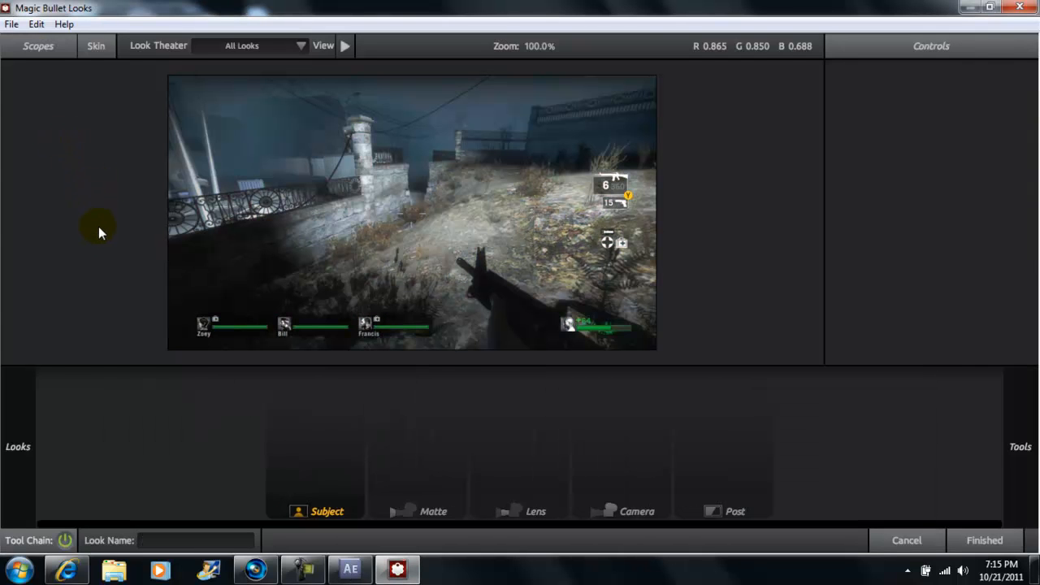
pyautogui.click(16, 446)
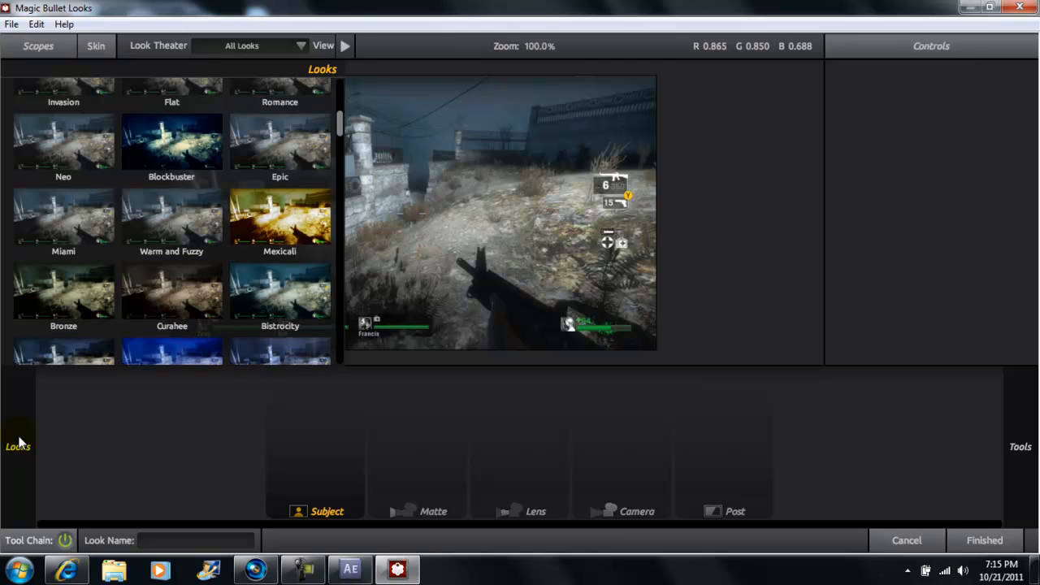
pyautogui.click(173, 146)
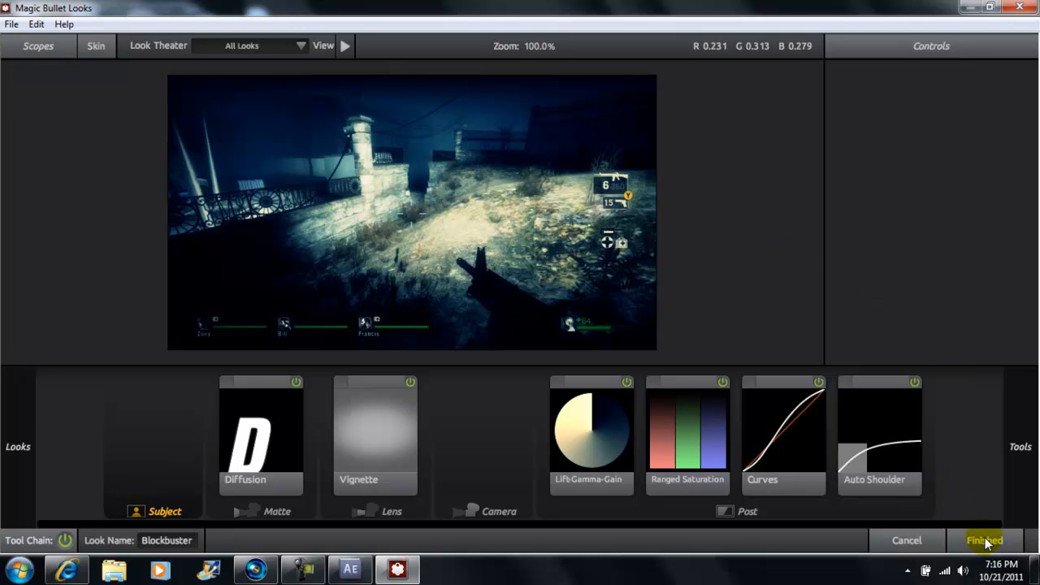
pyautogui.click(985, 539)
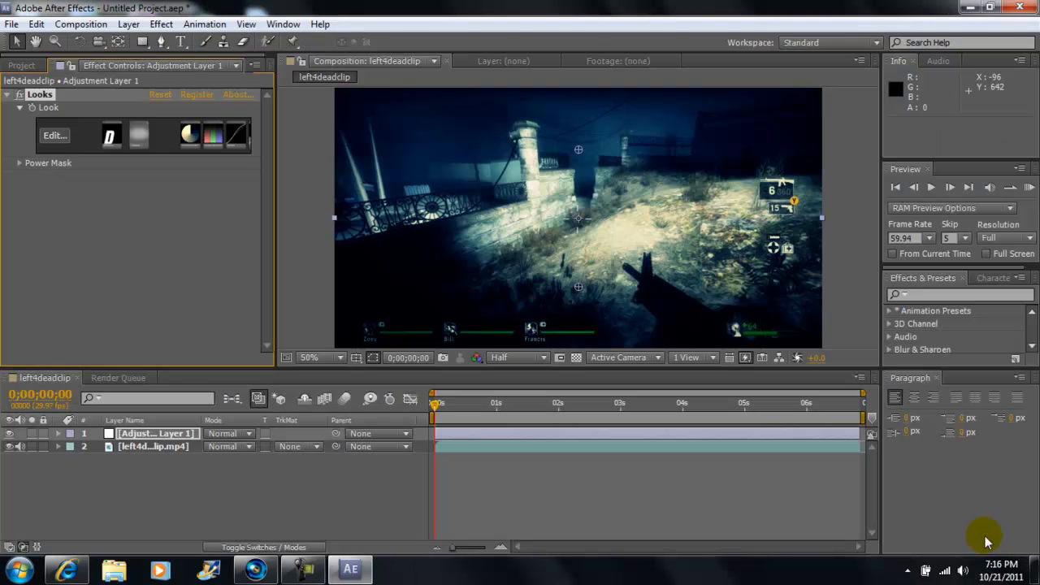
pyautogui.moveTo(134, 260)
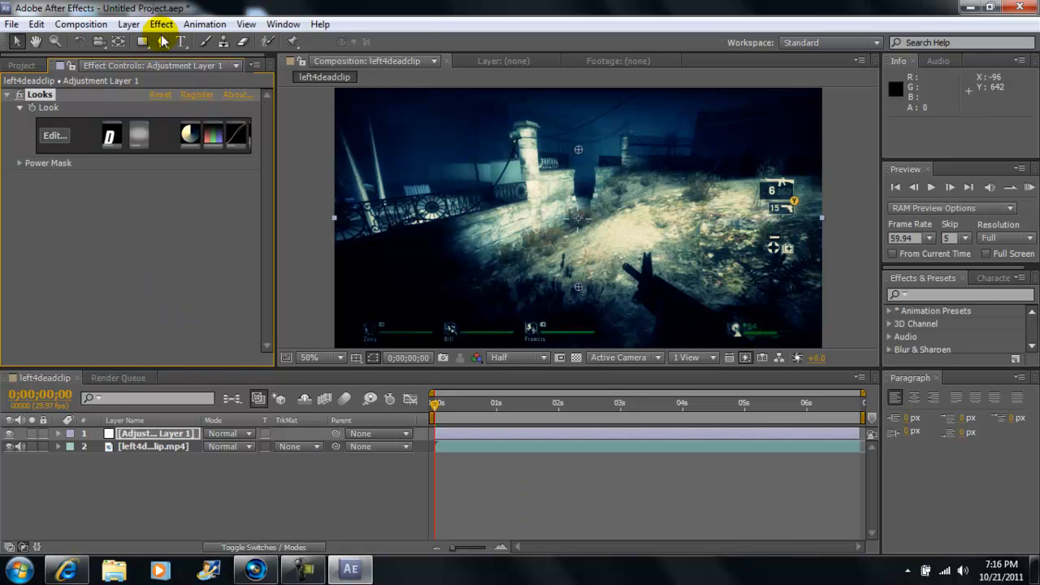
# Step: Add RE:Vision RSMB motion blur to the adjustment layer below Looks
pyautogui.click(161, 24)
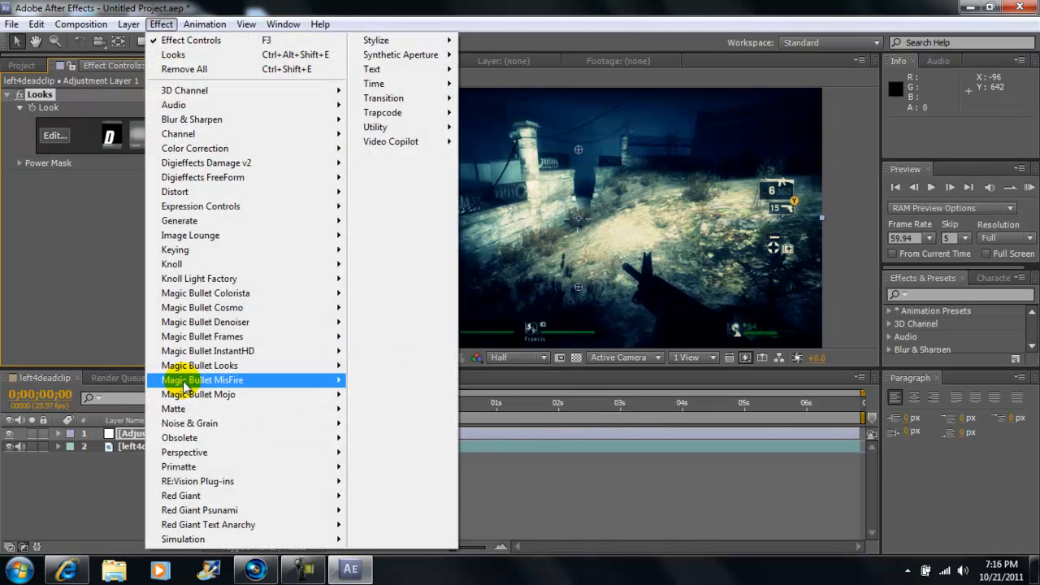
pyautogui.moveTo(198, 481)
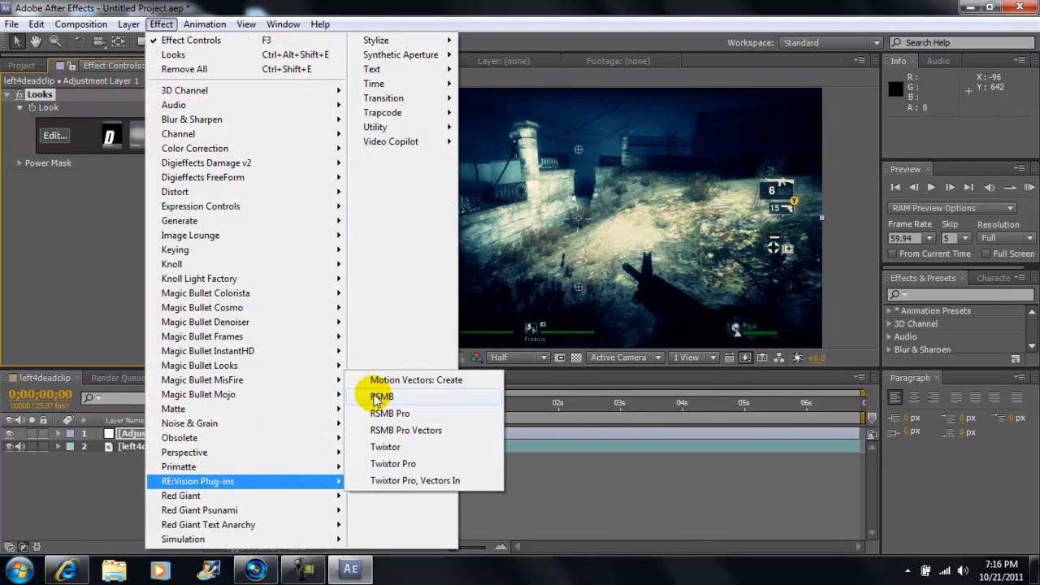
pyautogui.click(380, 396)
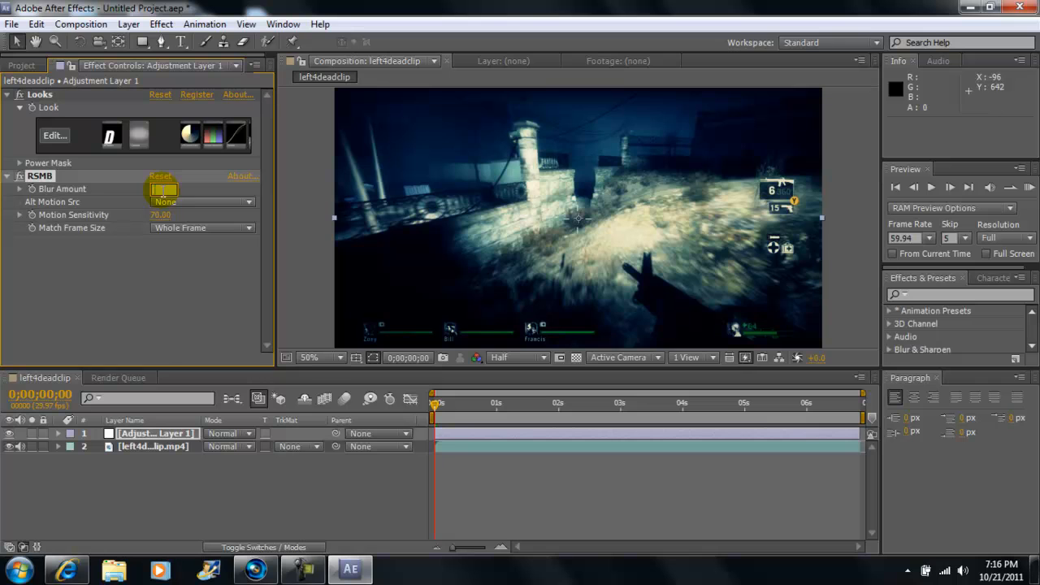
# Step: Set the RSMB Blur Amount to 0.80
pyautogui.write('.80')
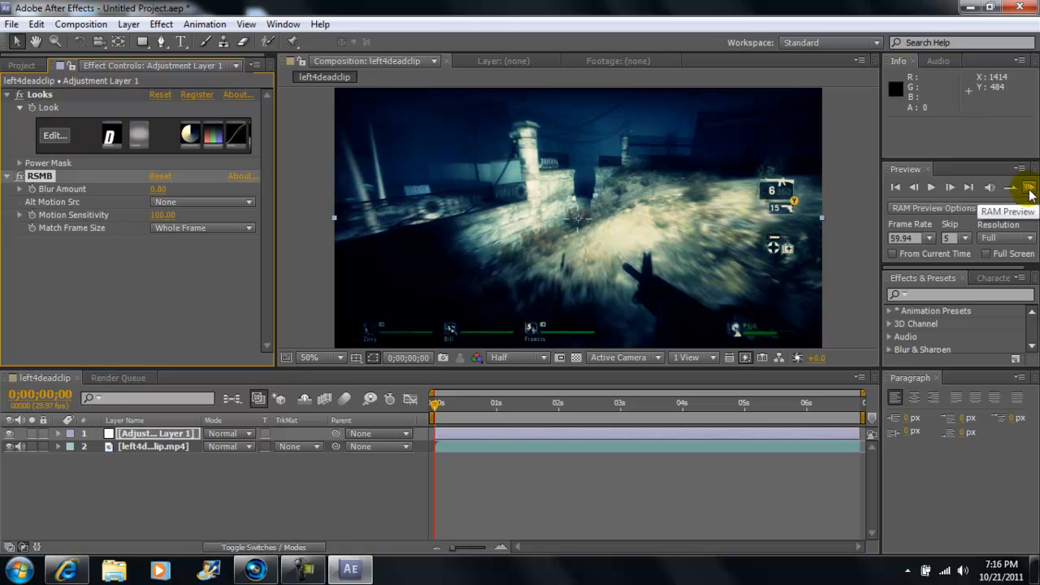
pyautogui.click(1028, 188)
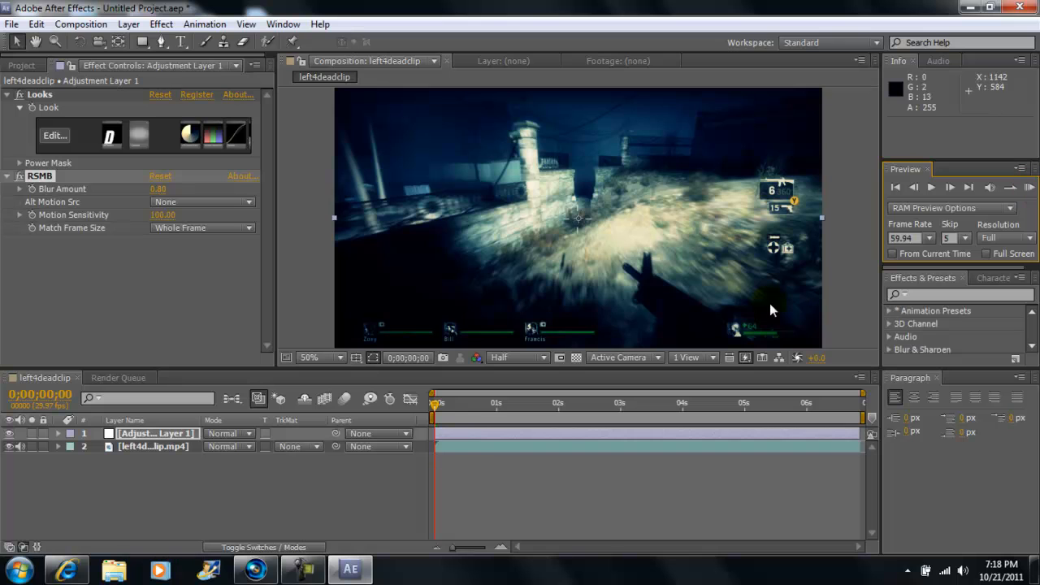
pyautogui.moveTo(312, 523)
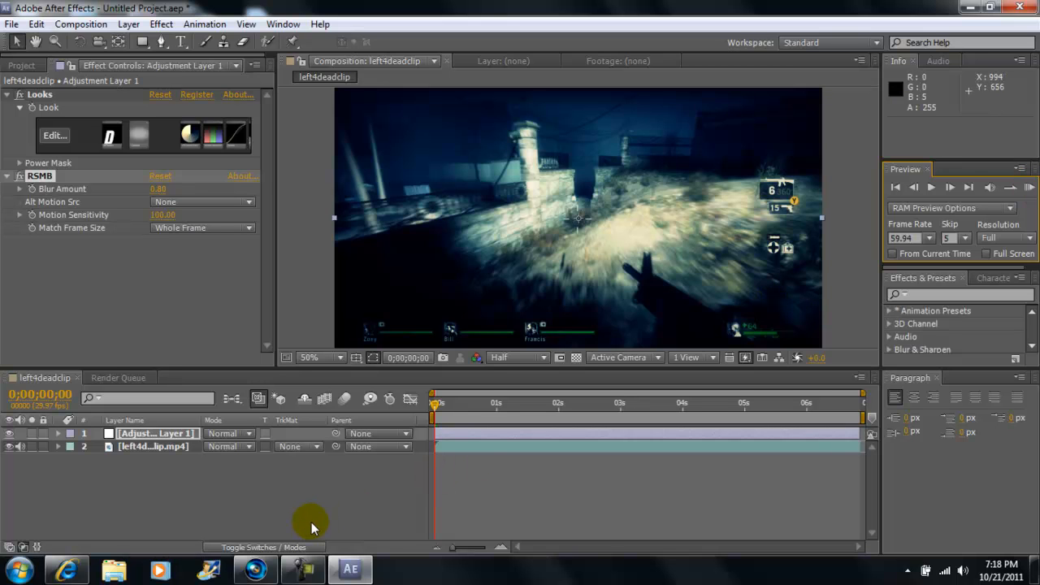